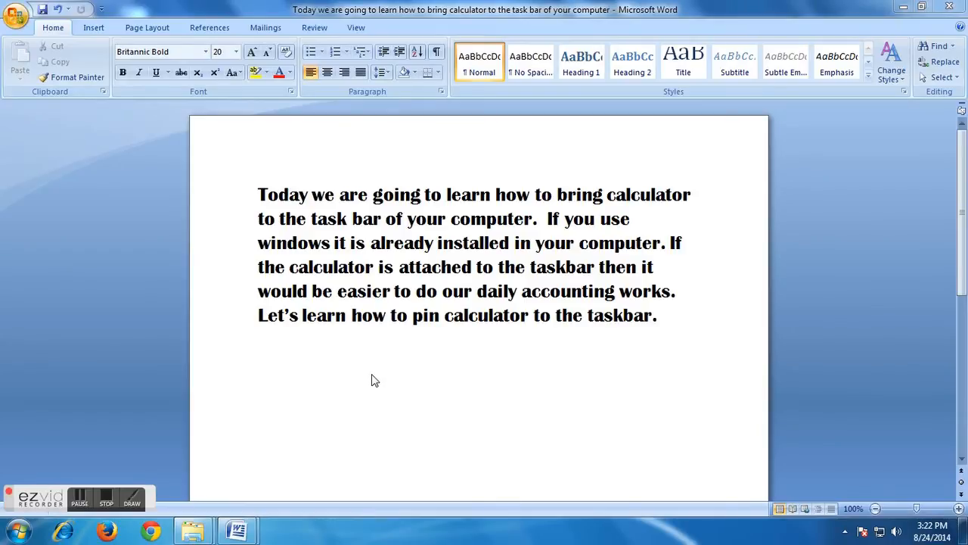
{"action": "mouse_move", "coordinate": [6, 499]}
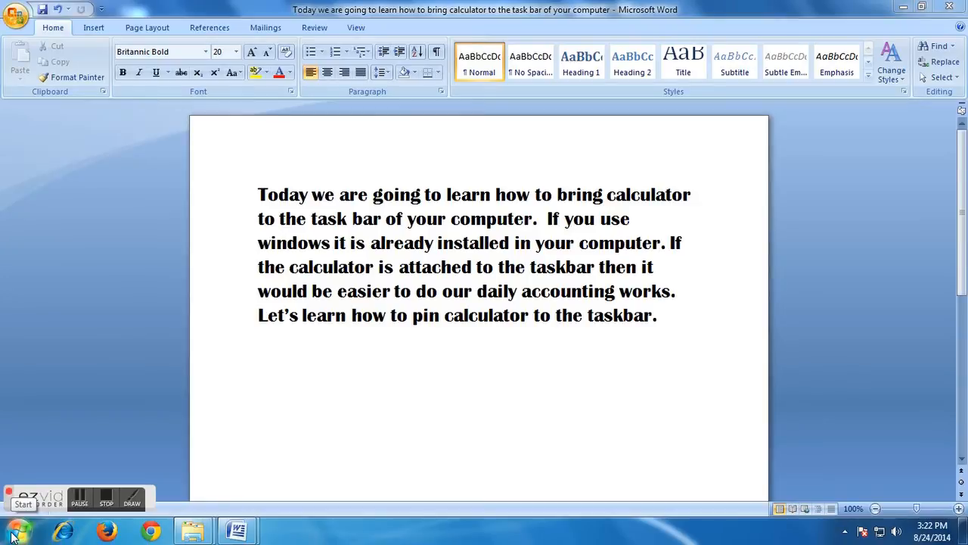
Expand Accessories in the Start menu's All Programs list to show Calculator.
{"action": "left_click", "coordinate": [13, 530]}
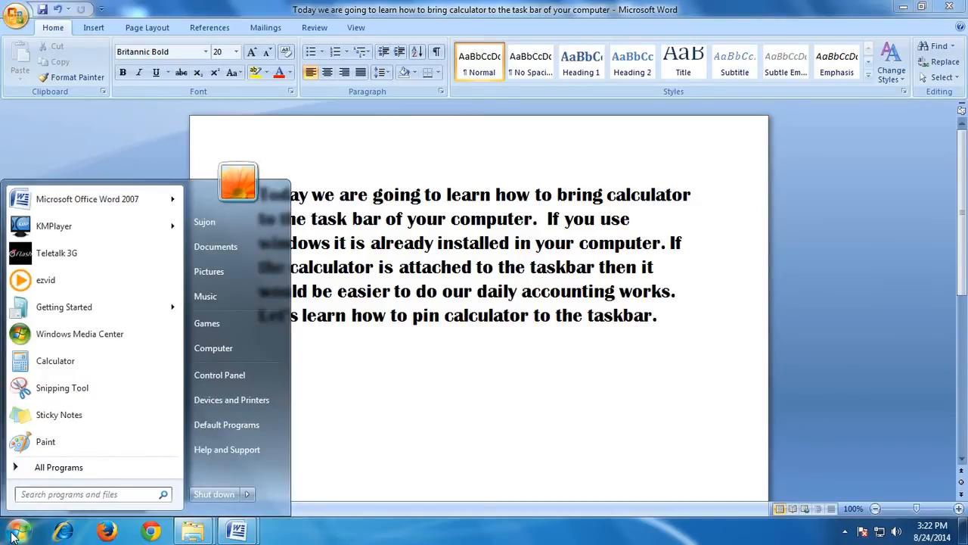
{"action": "mouse_move", "coordinate": [57, 466]}
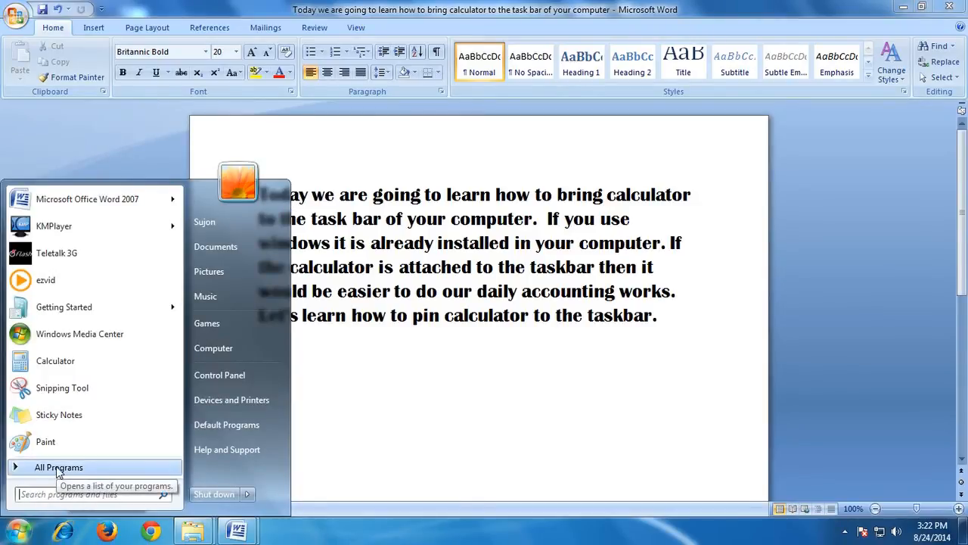
{"action": "left_click", "coordinate": [58, 466]}
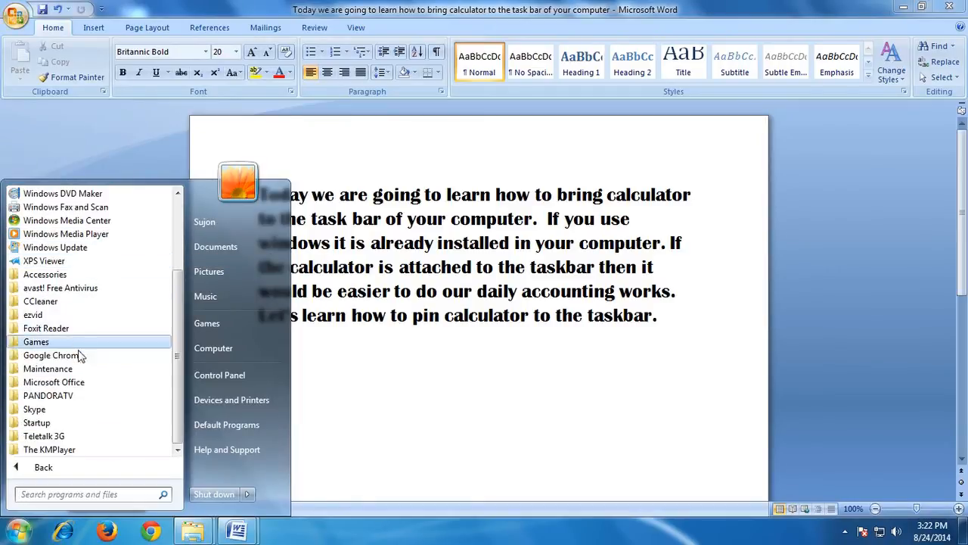
{"action": "mouse_move", "coordinate": [61, 288]}
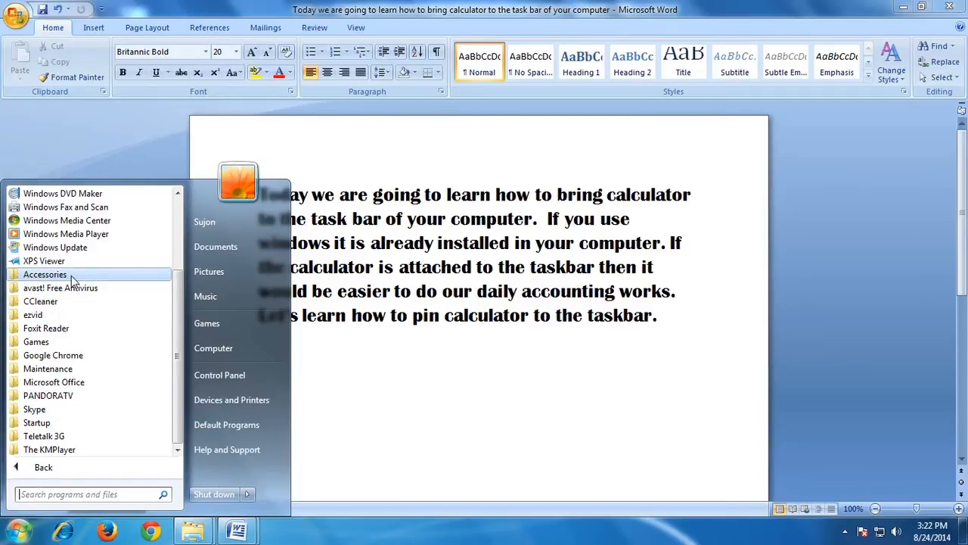
{"action": "left_click", "coordinate": [45, 274]}
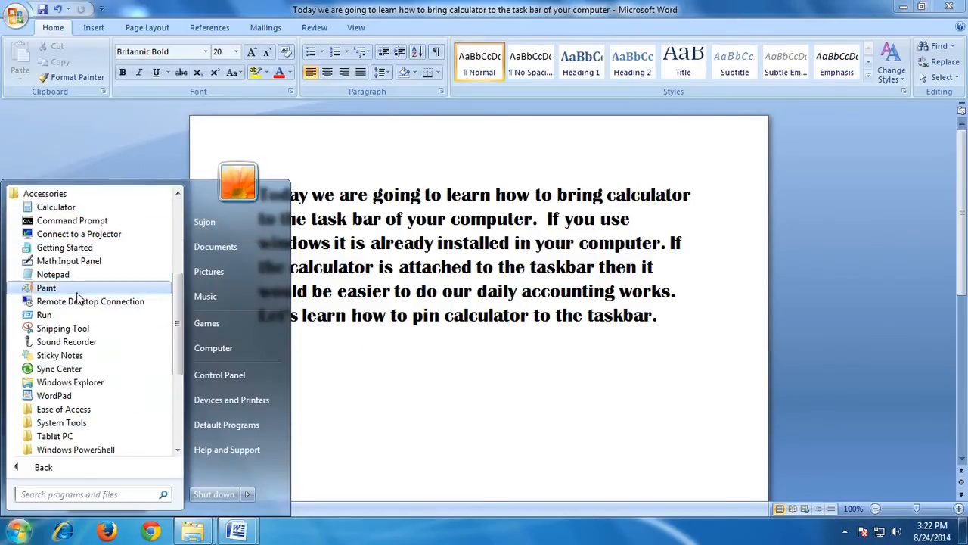
{"action": "mouse_move", "coordinate": [63, 409]}
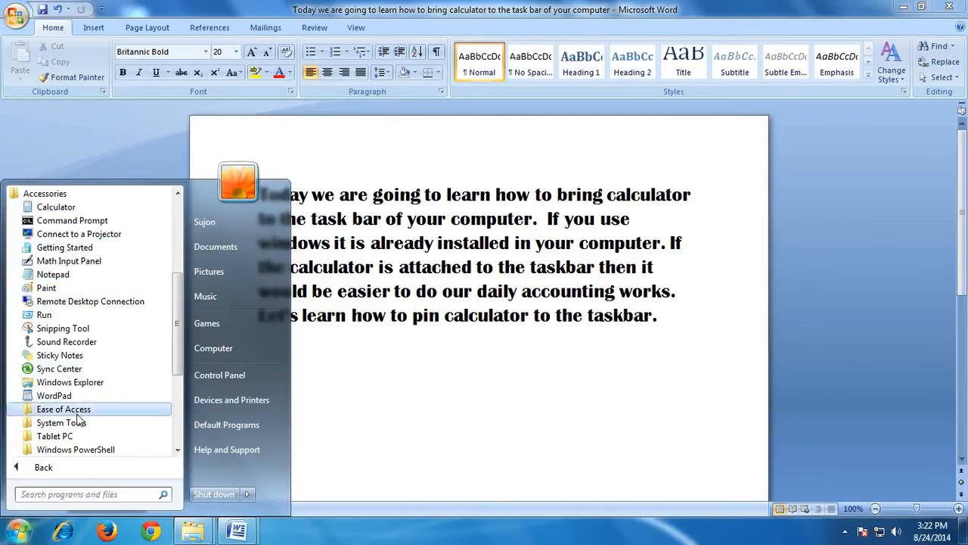
{"action": "mouse_move", "coordinate": [49, 287]}
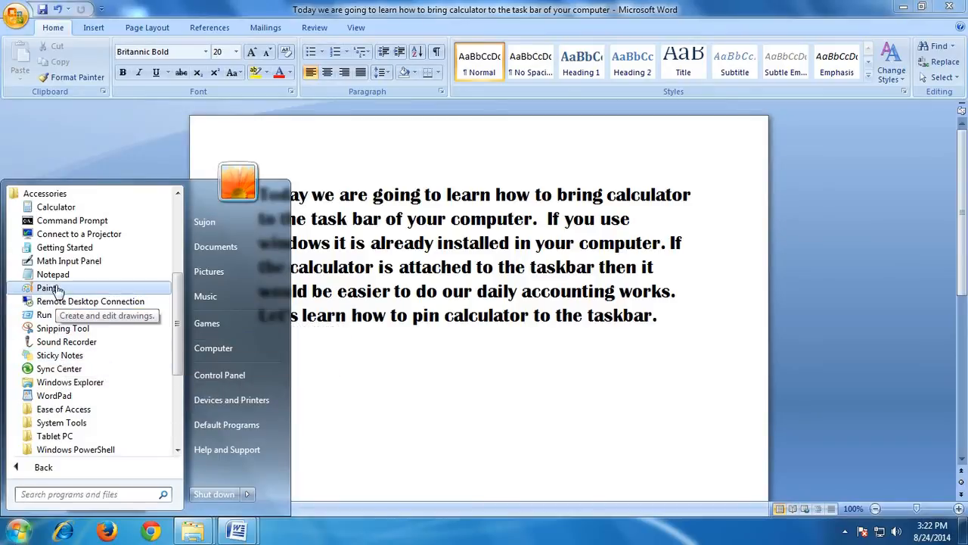
{"action": "mouse_move", "coordinate": [78, 233]}
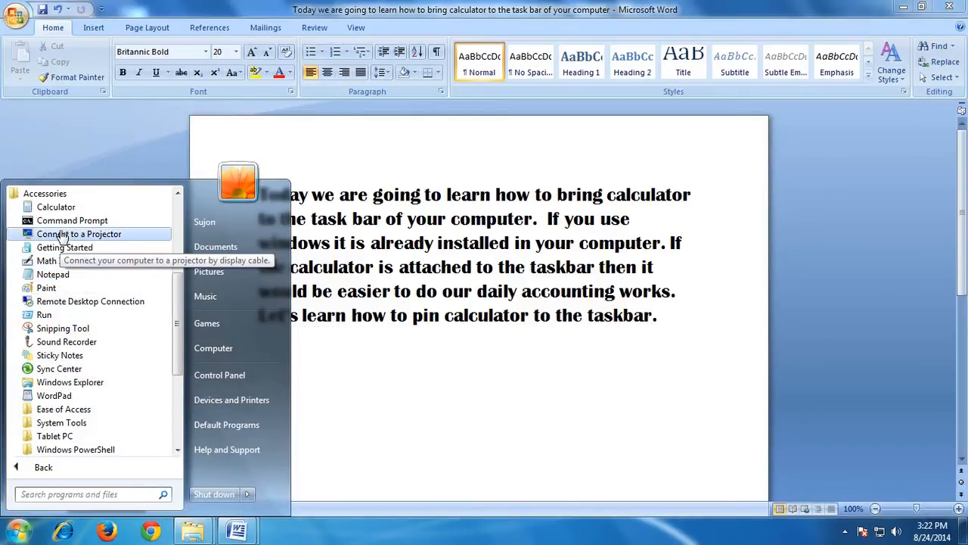
{"action": "mouse_move", "coordinate": [56, 205]}
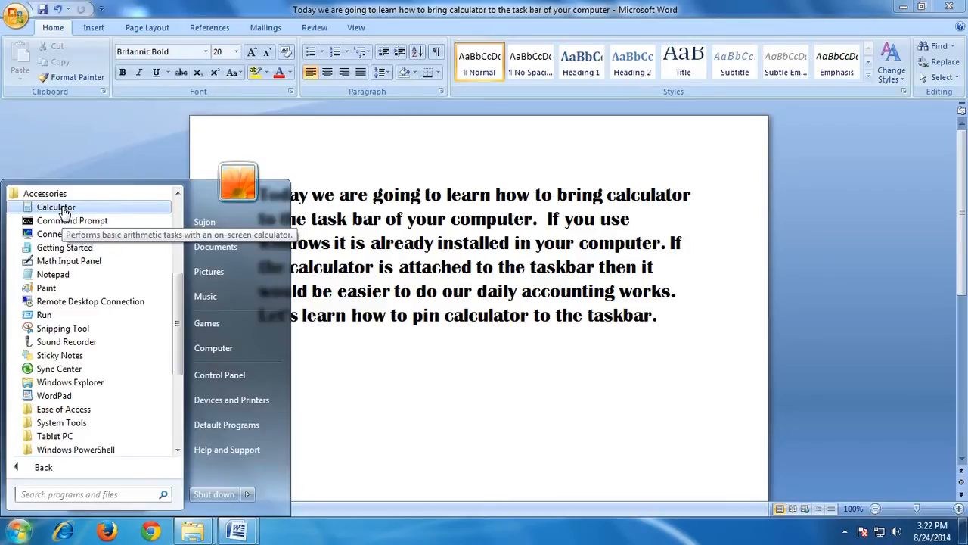
Launch Calculator from Accessories, compute 12 × 3 = 36, then close it.
{"action": "left_click", "coordinate": [54, 206]}
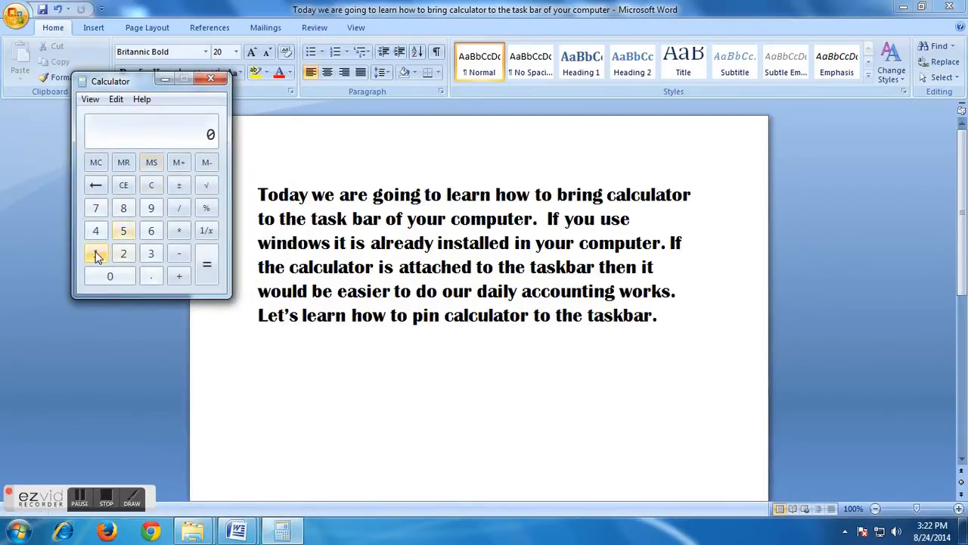
{"action": "left_click", "coordinate": [124, 253]}
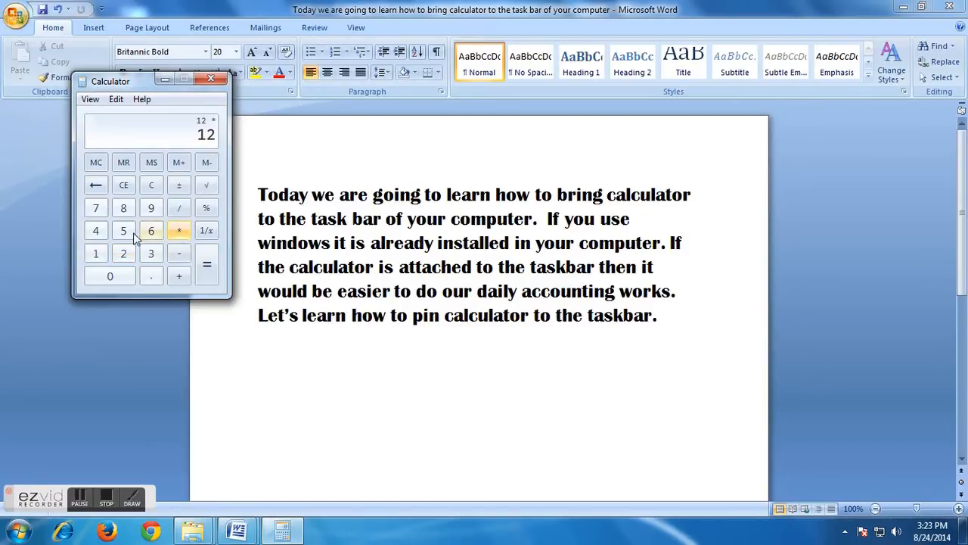
{"action": "left_click", "coordinate": [151, 253]}
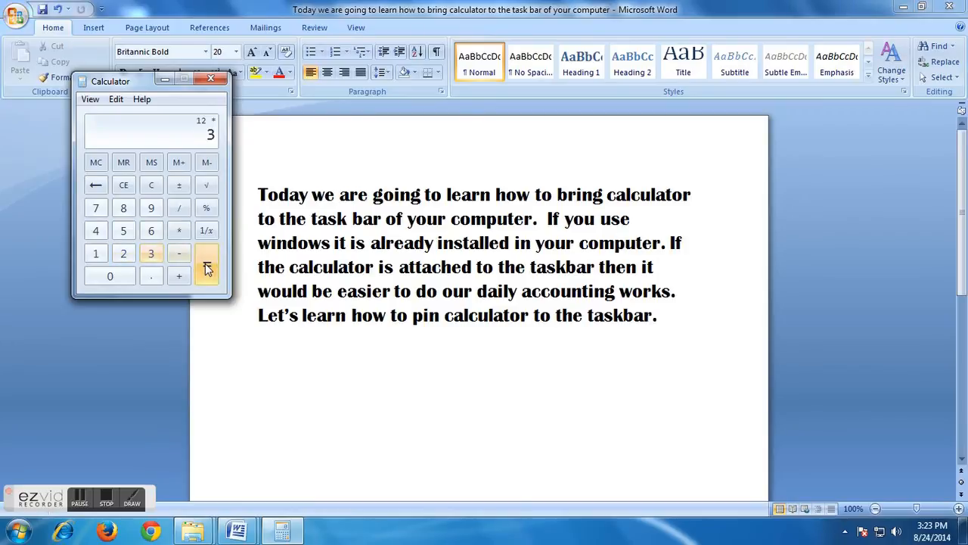
{"action": "left_click", "coordinate": [206, 263]}
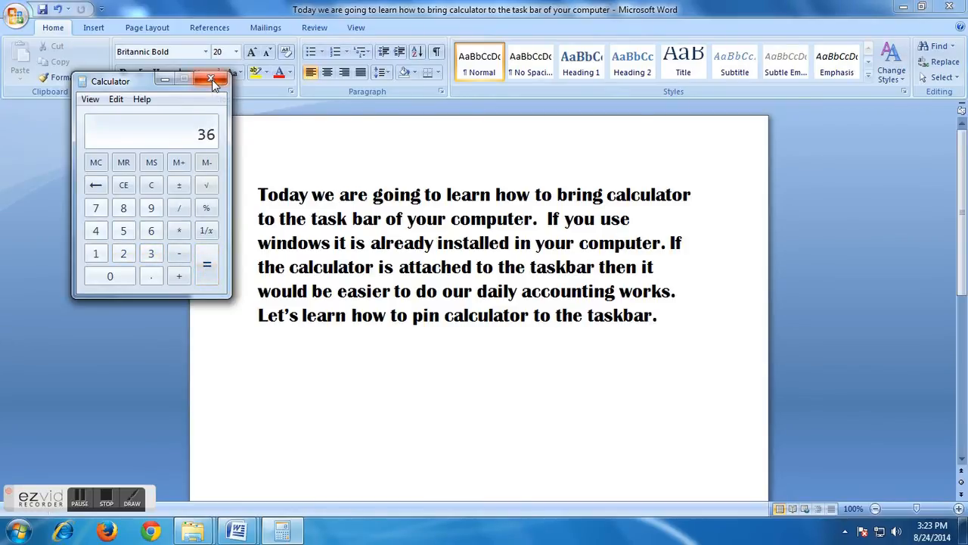
{"action": "left_click", "coordinate": [211, 81]}
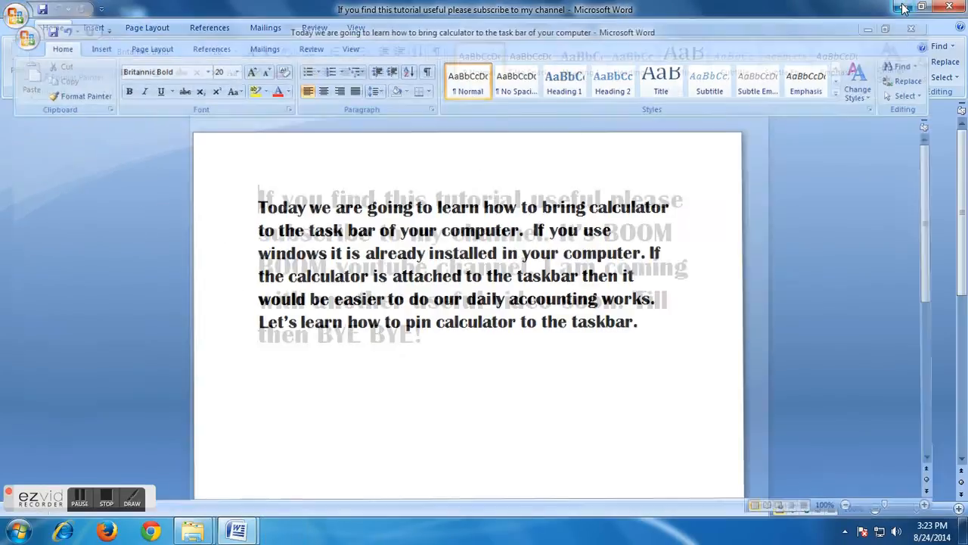
Minimize the Word window to reveal the desktop.
{"action": "left_click", "coordinate": [922, 10]}
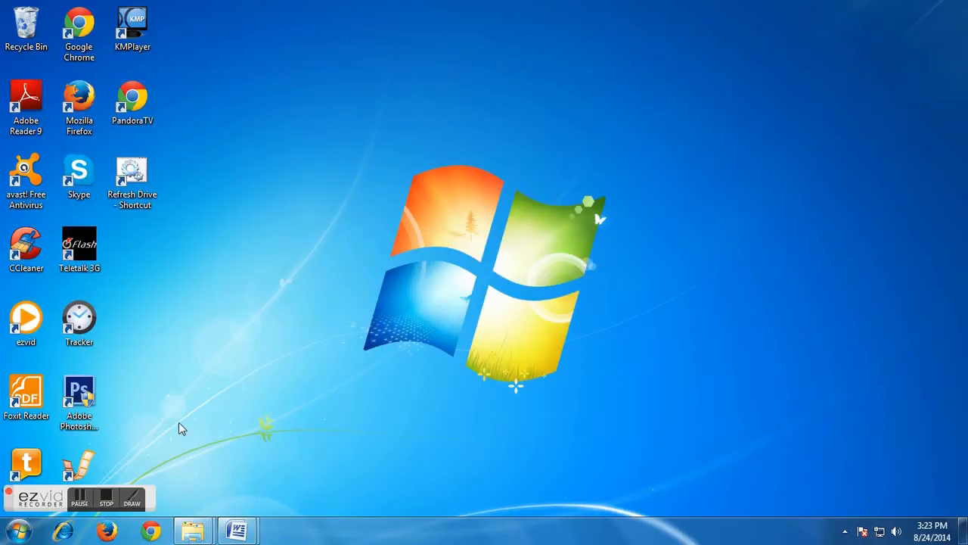
{"action": "mouse_move", "coordinate": [69, 522]}
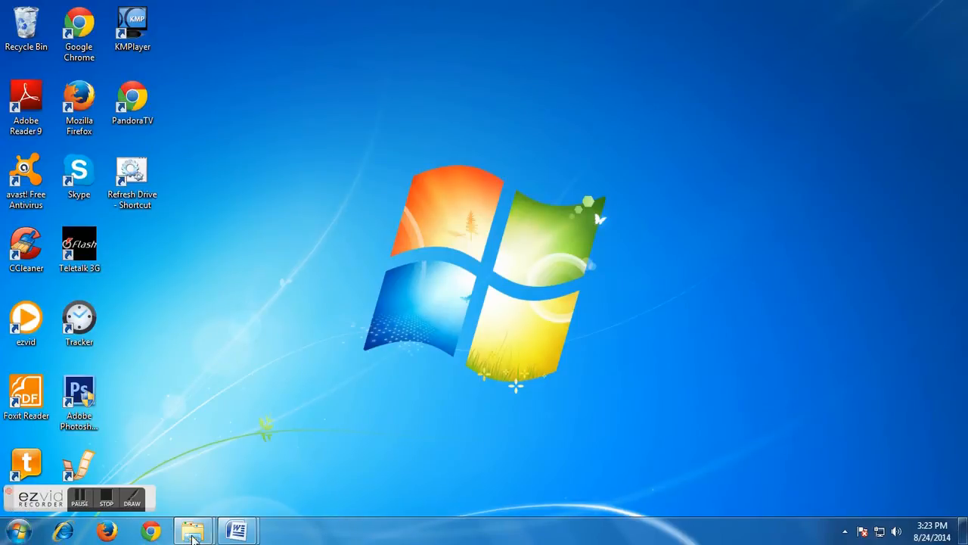
{"action": "mouse_move", "coordinate": [82, 537]}
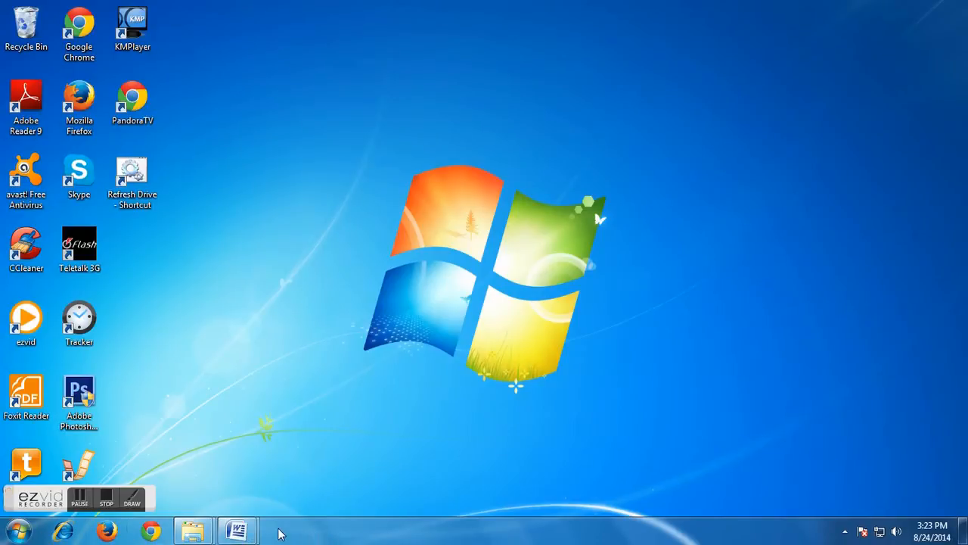
{"action": "mouse_move", "coordinate": [260, 451]}
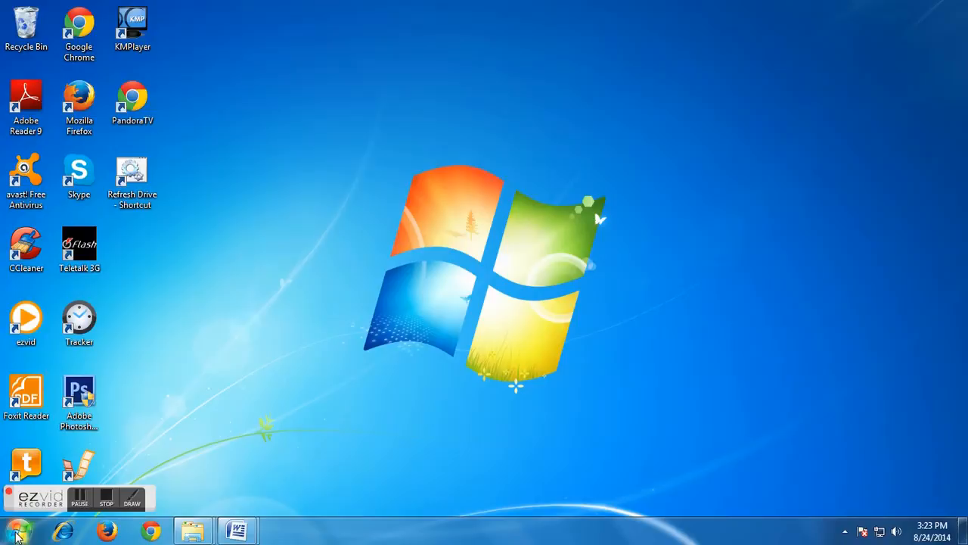
Expand Accessories in the Start menu's All Programs list again to show Calculator.
{"action": "left_click", "coordinate": [17, 530]}
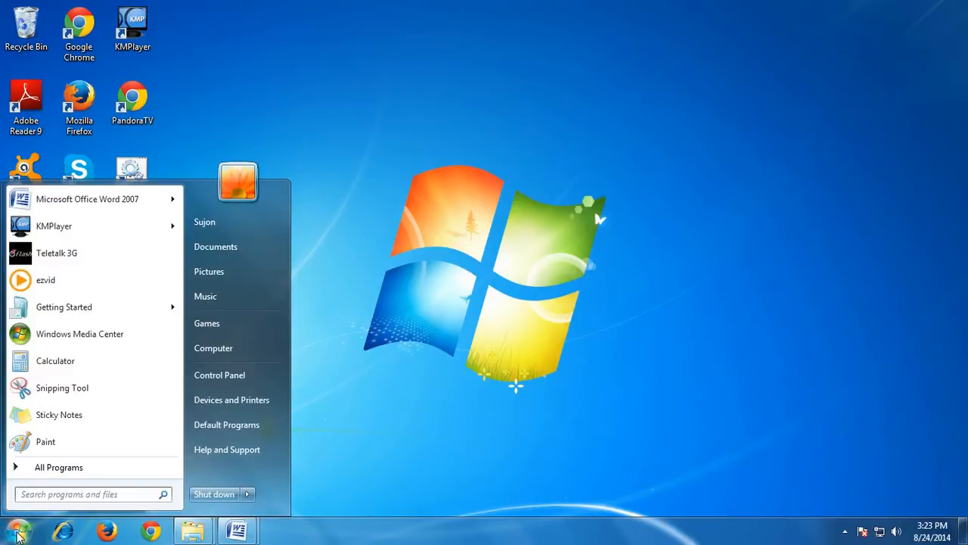
{"action": "mouse_move", "coordinate": [57, 466]}
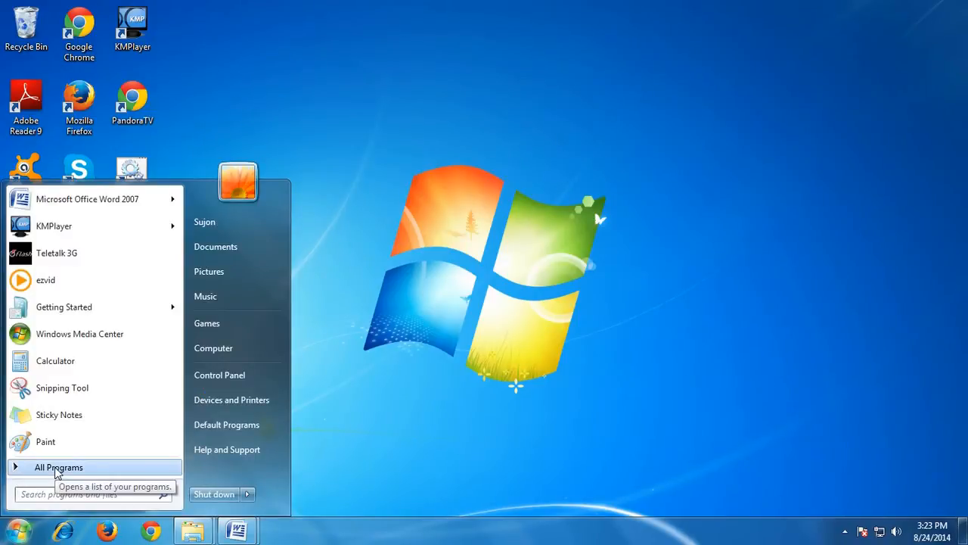
{"action": "left_click", "coordinate": [59, 466]}
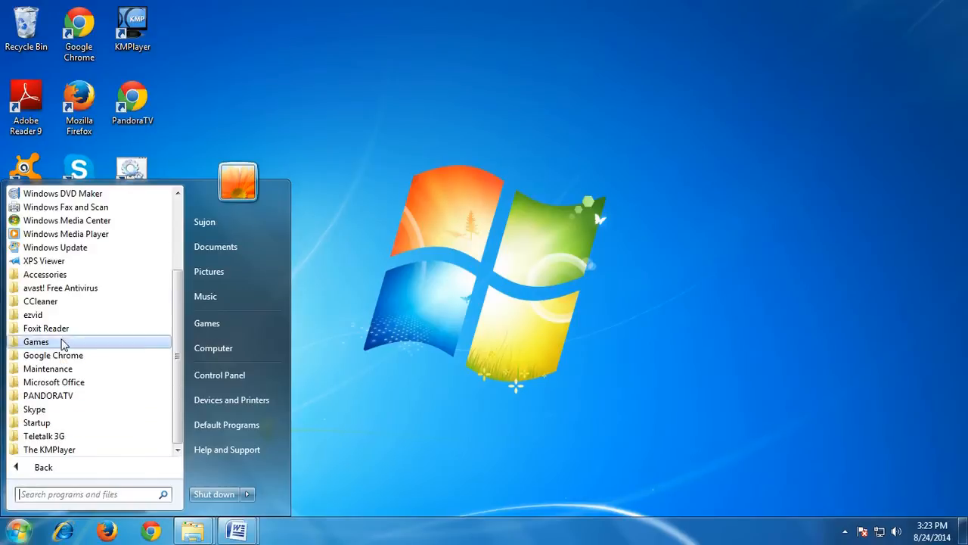
{"action": "mouse_move", "coordinate": [60, 274]}
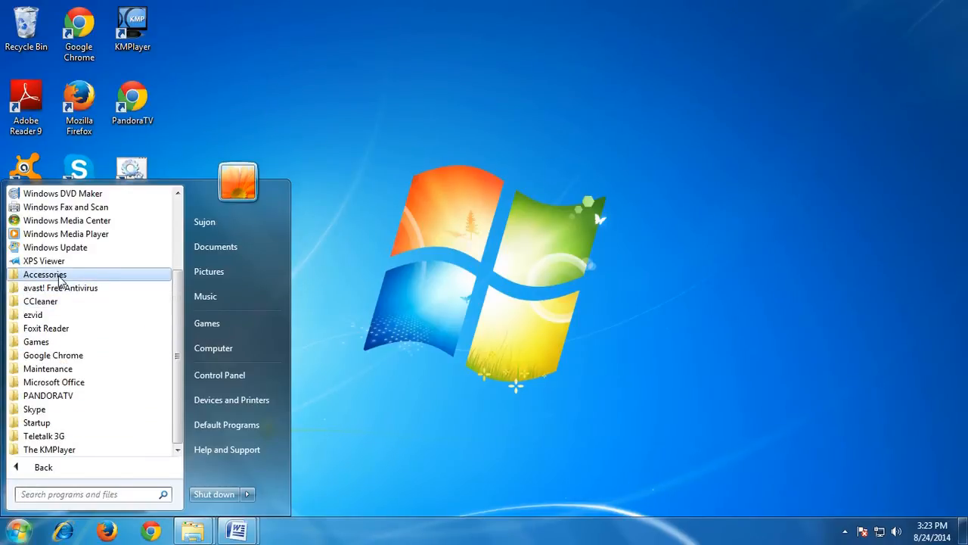
{"action": "left_click", "coordinate": [44, 274]}
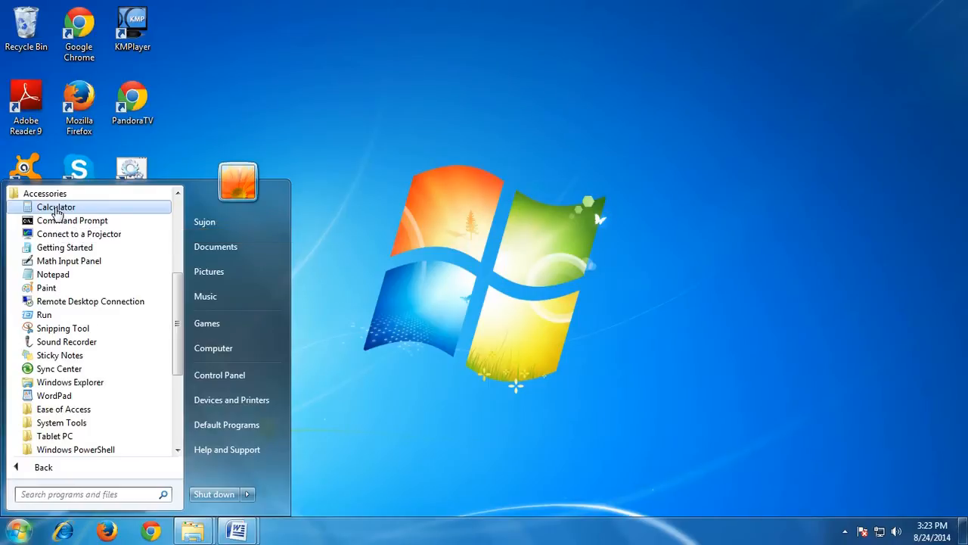
{"action": "mouse_move", "coordinate": [75, 215]}
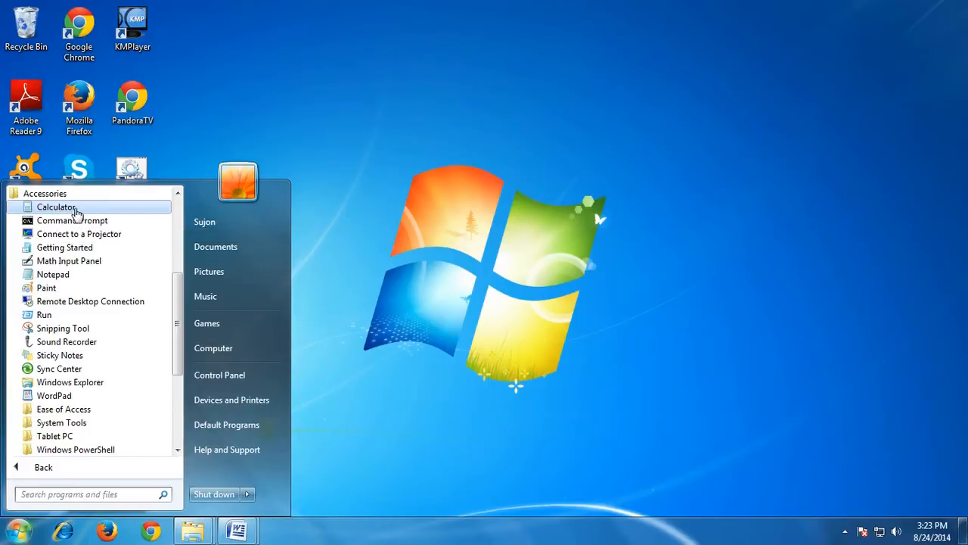
{"action": "mouse_move", "coordinate": [118, 211]}
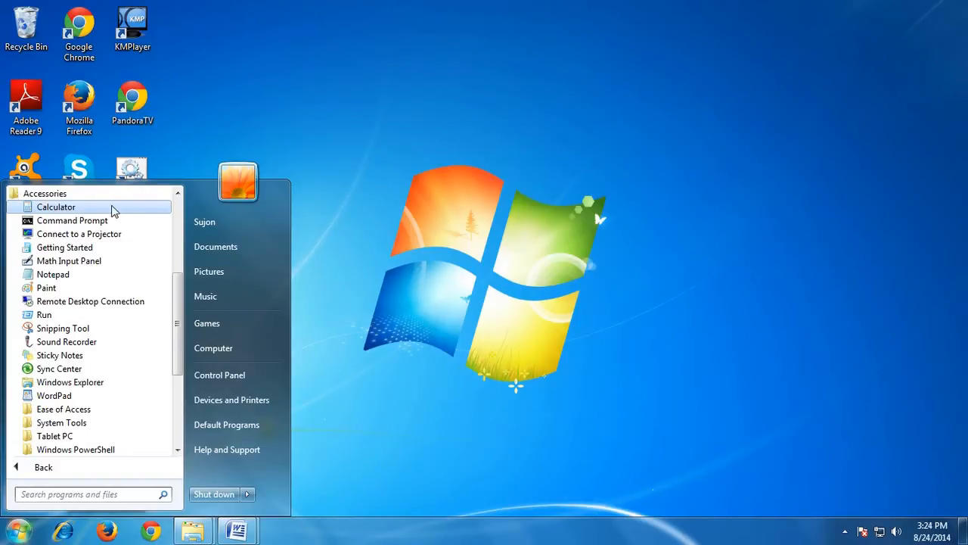
{"action": "mouse_move", "coordinate": [85, 209]}
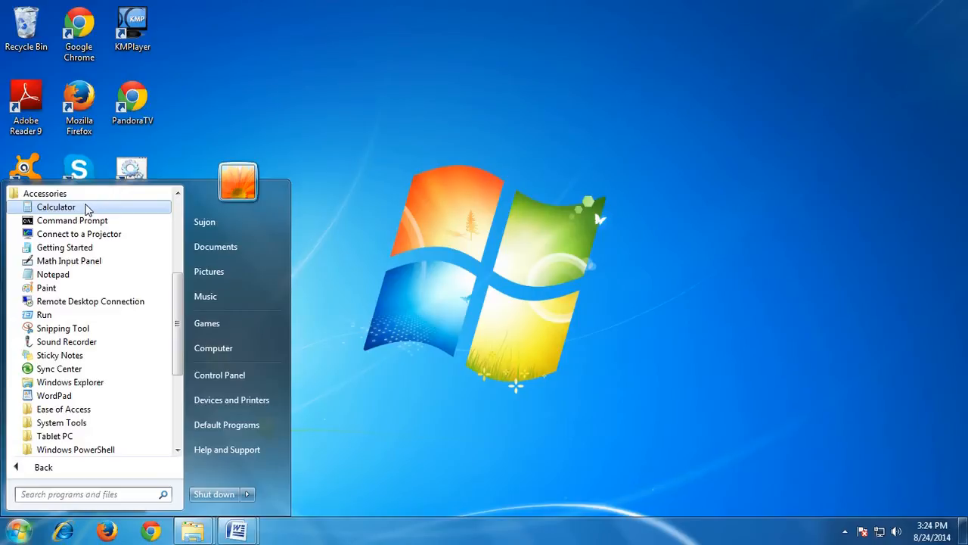
Pin Calculator to the taskbar from its right-click menu.
{"action": "right_click", "coordinate": [56, 205]}
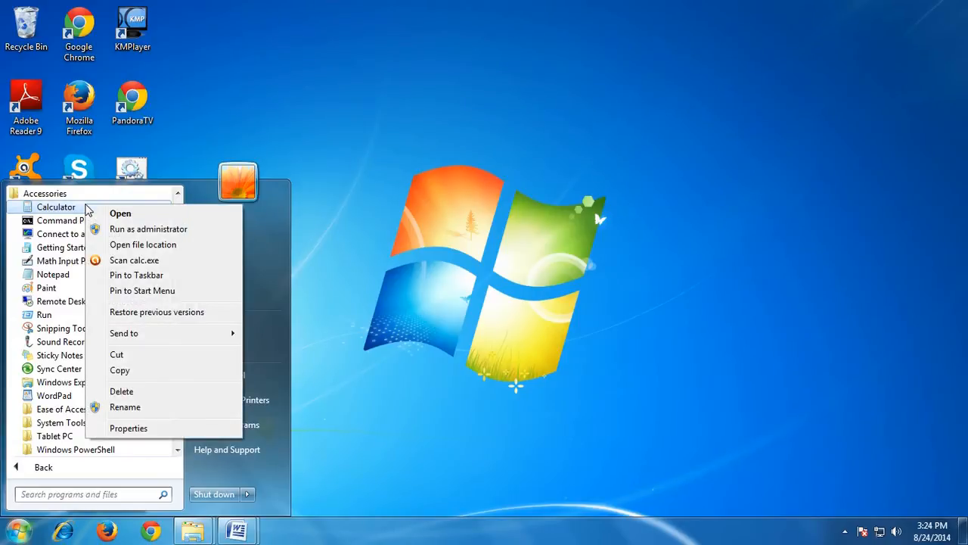
{"action": "mouse_move", "coordinate": [128, 224]}
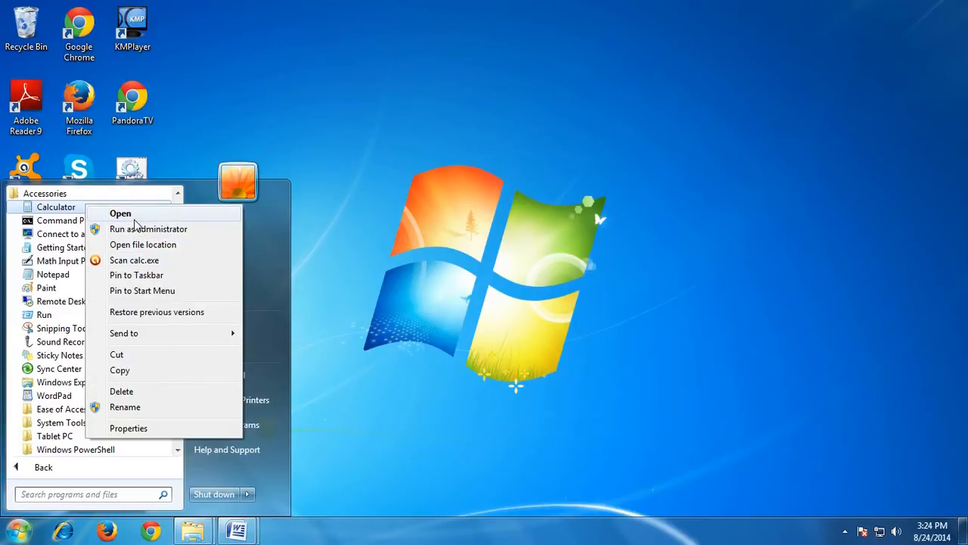
{"action": "mouse_move", "coordinate": [142, 276]}
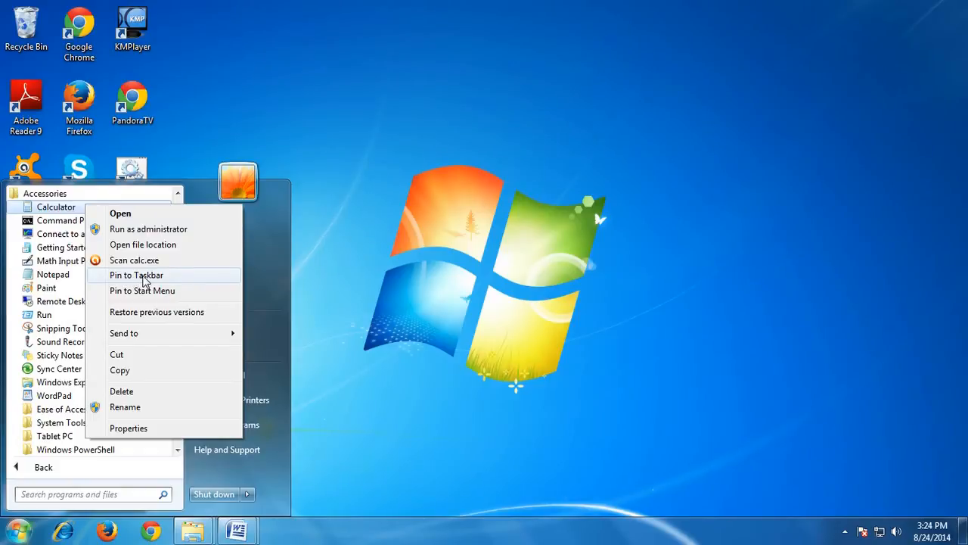
{"action": "mouse_move", "coordinate": [133, 245]}
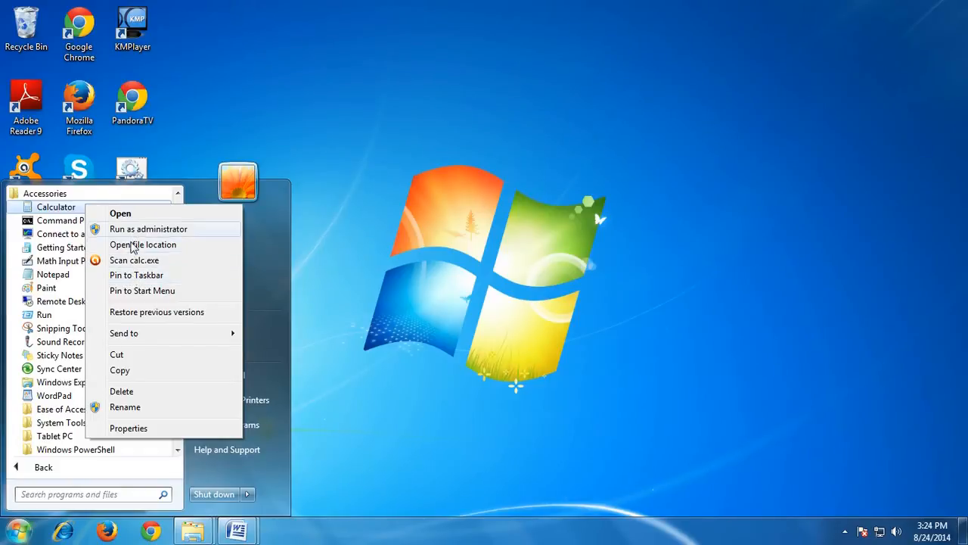
{"action": "mouse_move", "coordinate": [136, 276]}
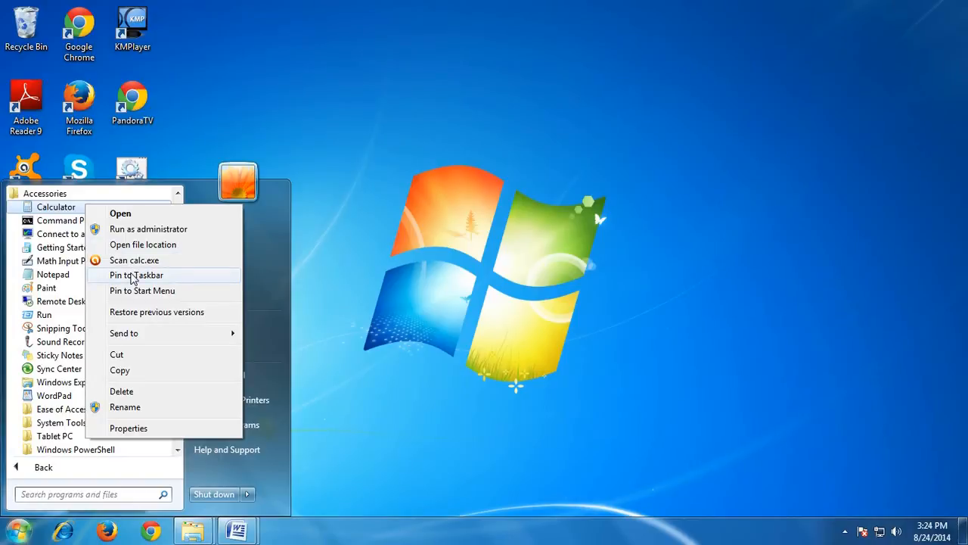
{"action": "left_click", "coordinate": [136, 275]}
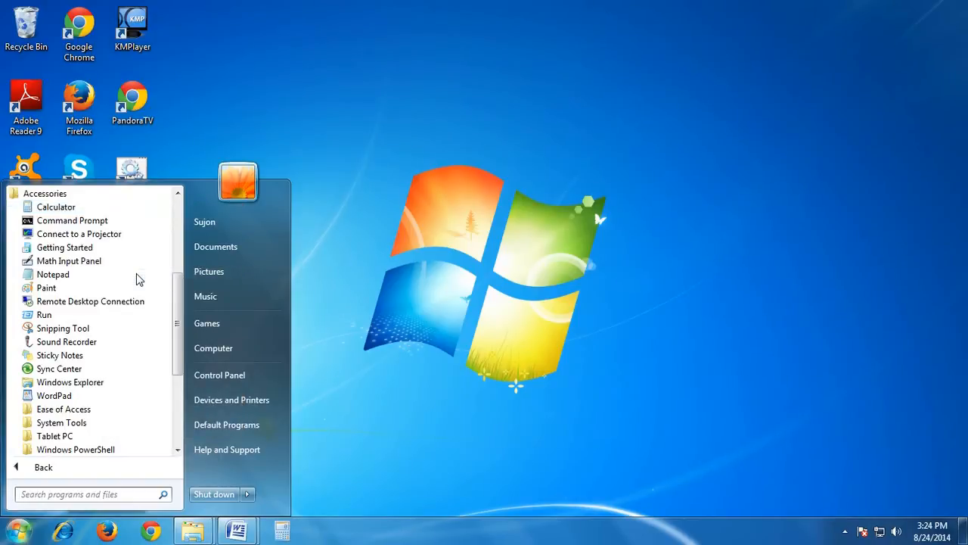
{"action": "mouse_move", "coordinate": [315, 221]}
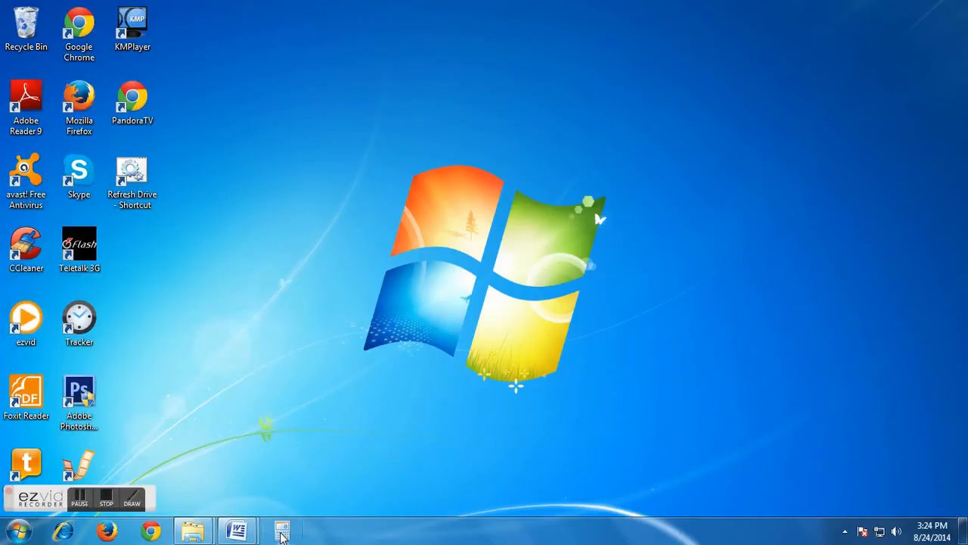
{"action": "mouse_move", "coordinate": [236, 530]}
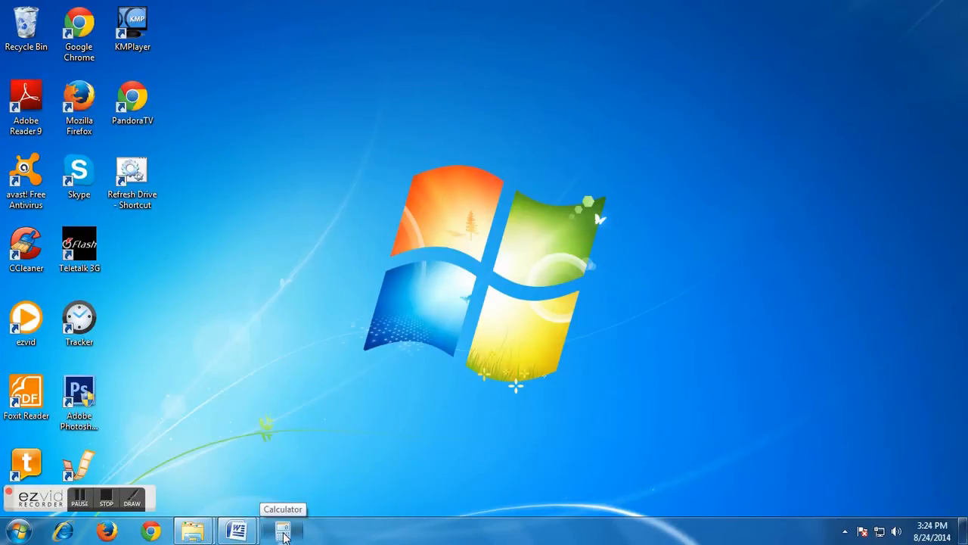
Launch Calculator from its taskbar pin, compute 7 + 12 = 19, then close it.
{"action": "left_click", "coordinate": [283, 530]}
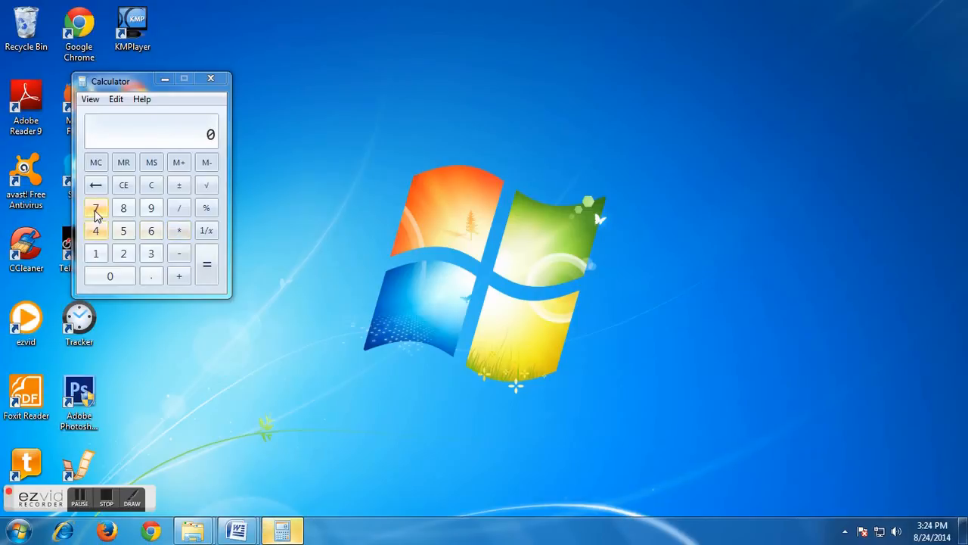
{"action": "left_click", "coordinate": [96, 207]}
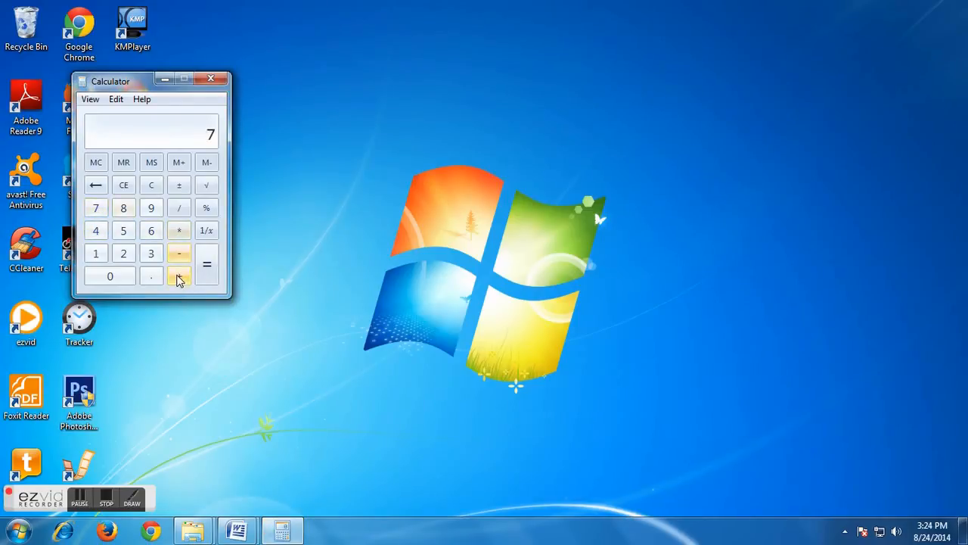
{"action": "left_click", "coordinate": [179, 252]}
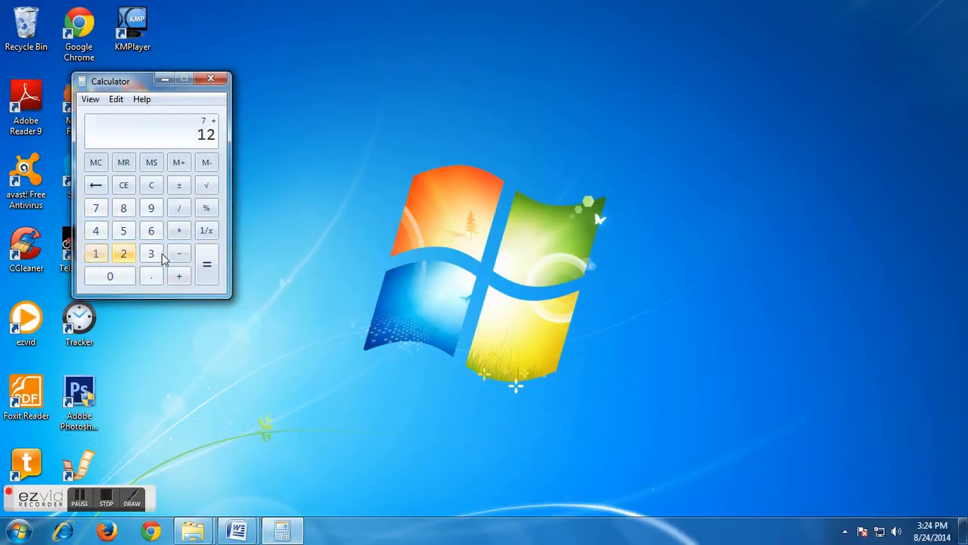
{"action": "left_click", "coordinate": [206, 263]}
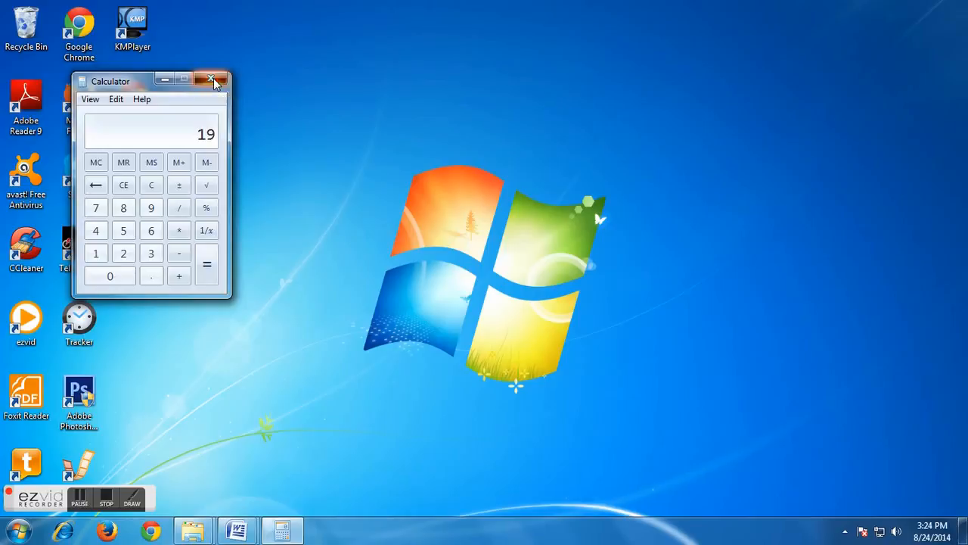
{"action": "left_click", "coordinate": [212, 79]}
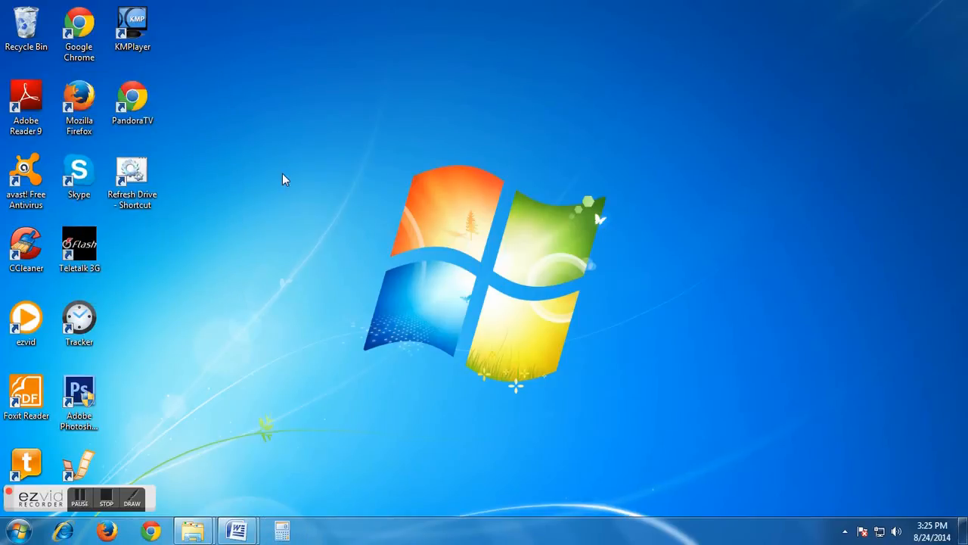
{"action": "mouse_move", "coordinate": [282, 529]}
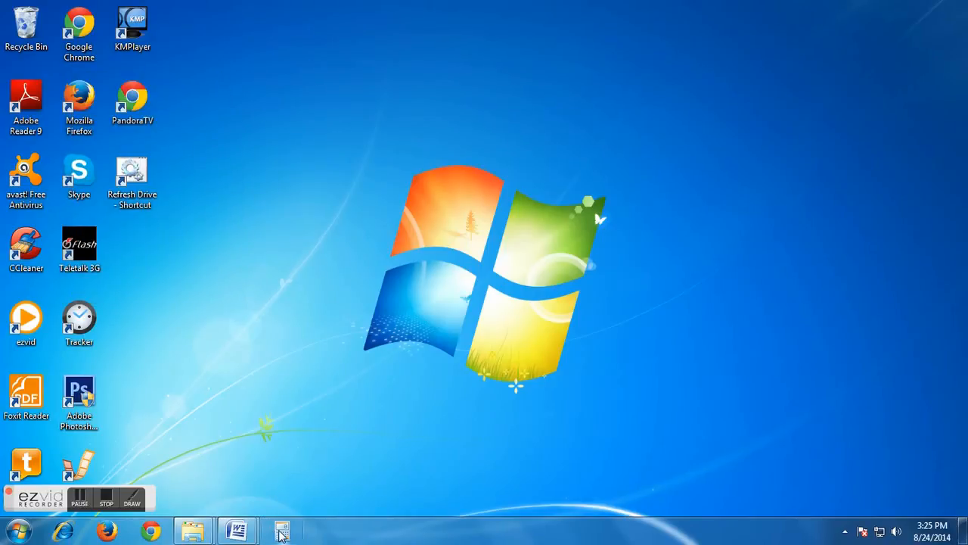
{"action": "mouse_move", "coordinate": [281, 530]}
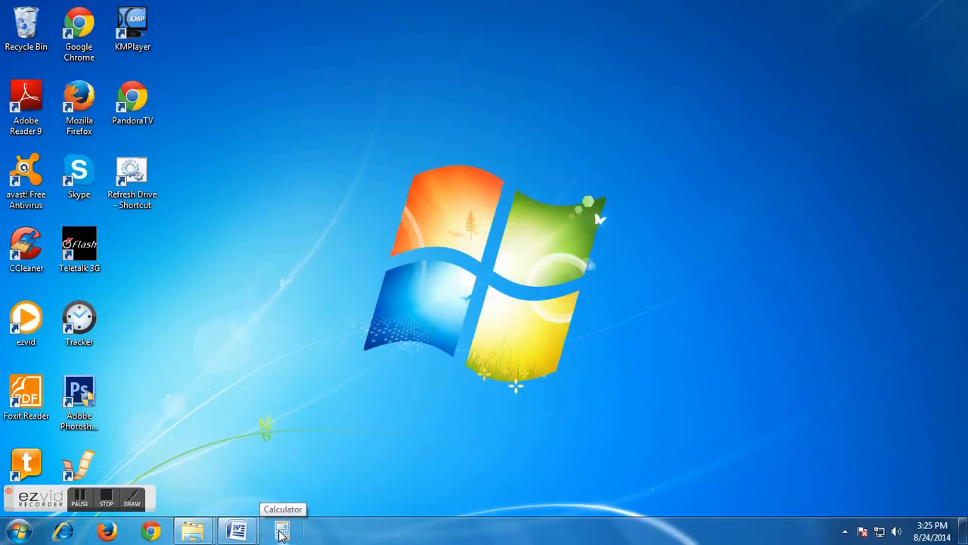
{"action": "mouse_move", "coordinate": [283, 529]}
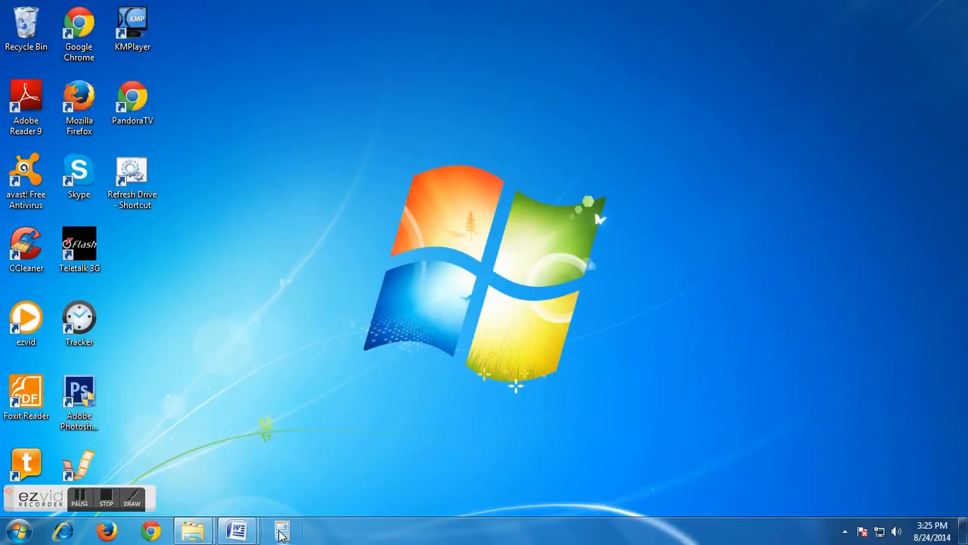
{"action": "mouse_move", "coordinate": [238, 529]}
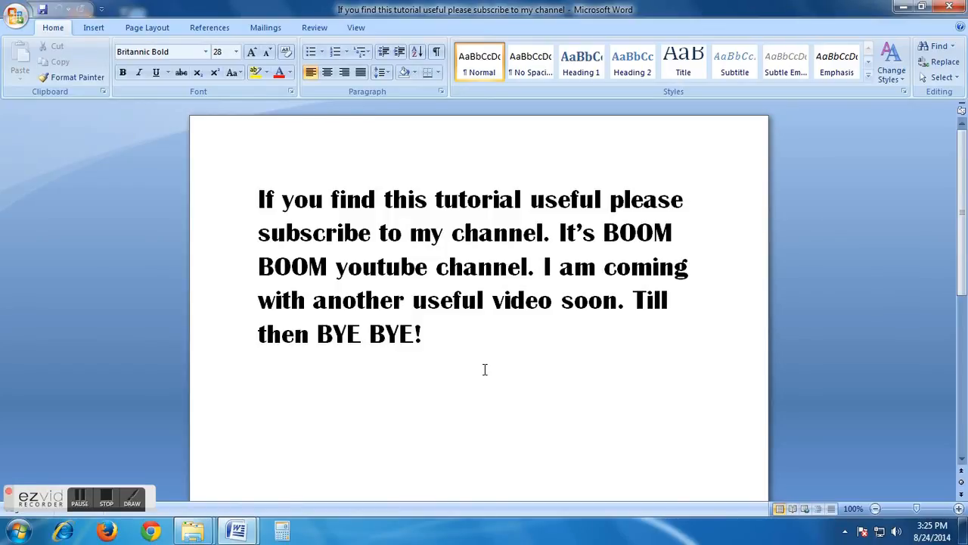
Return to the Word document and place the insertion point before the first word.
{"action": "left_click", "coordinate": [259, 200]}
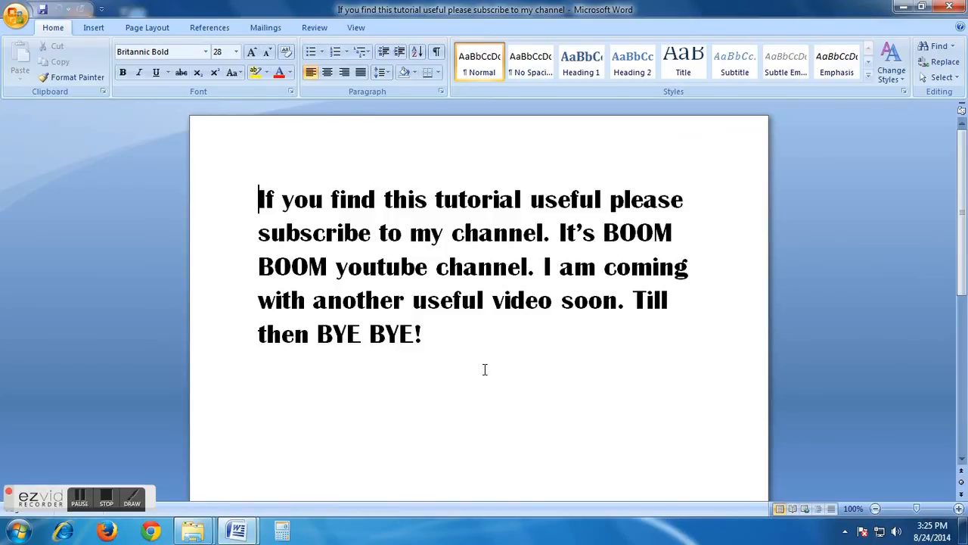